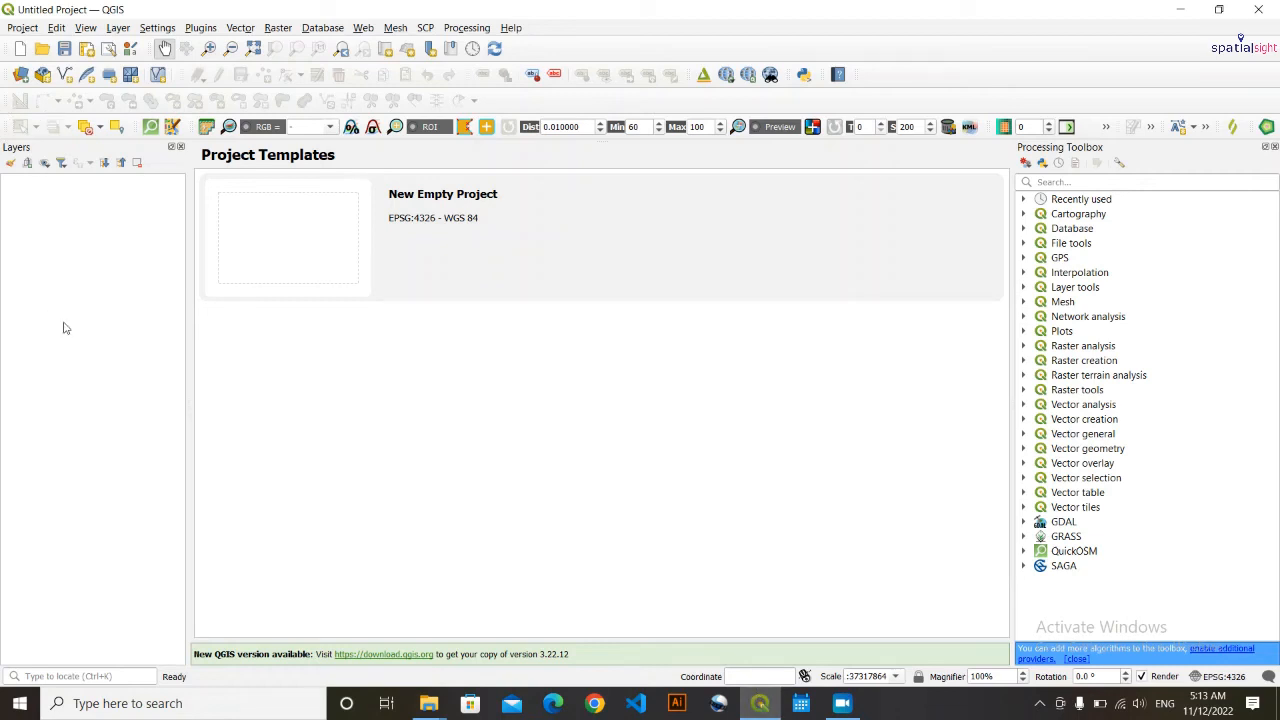
mouse_move(62, 224)
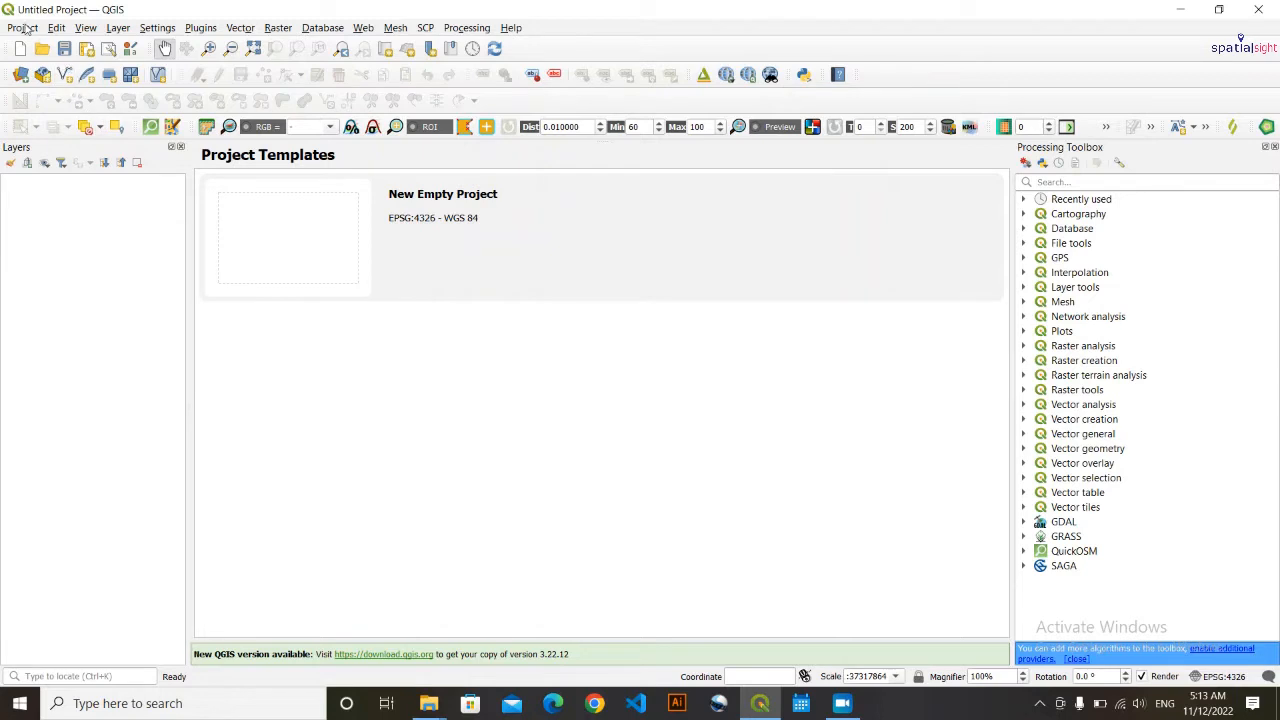
- Add Road.shp and SiyariWard1.shp from the Lab1.3 data folder to the map
left_click(22, 28)
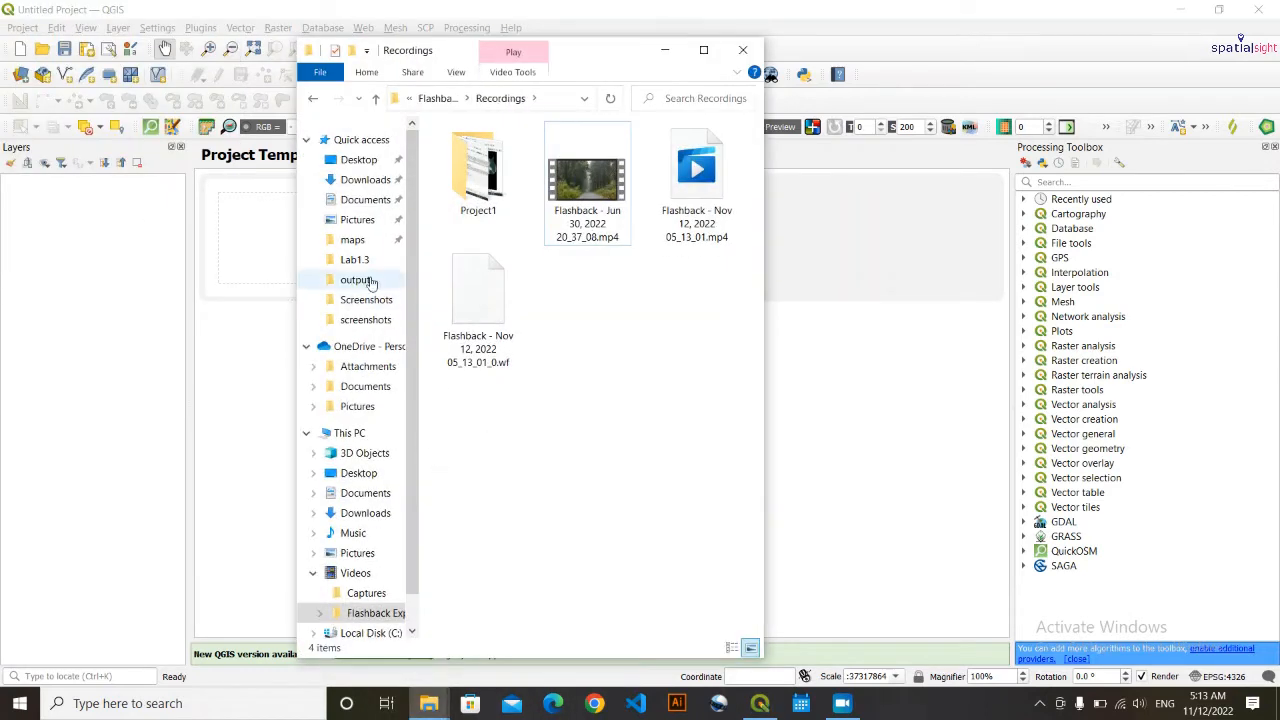
left_click(356, 260)
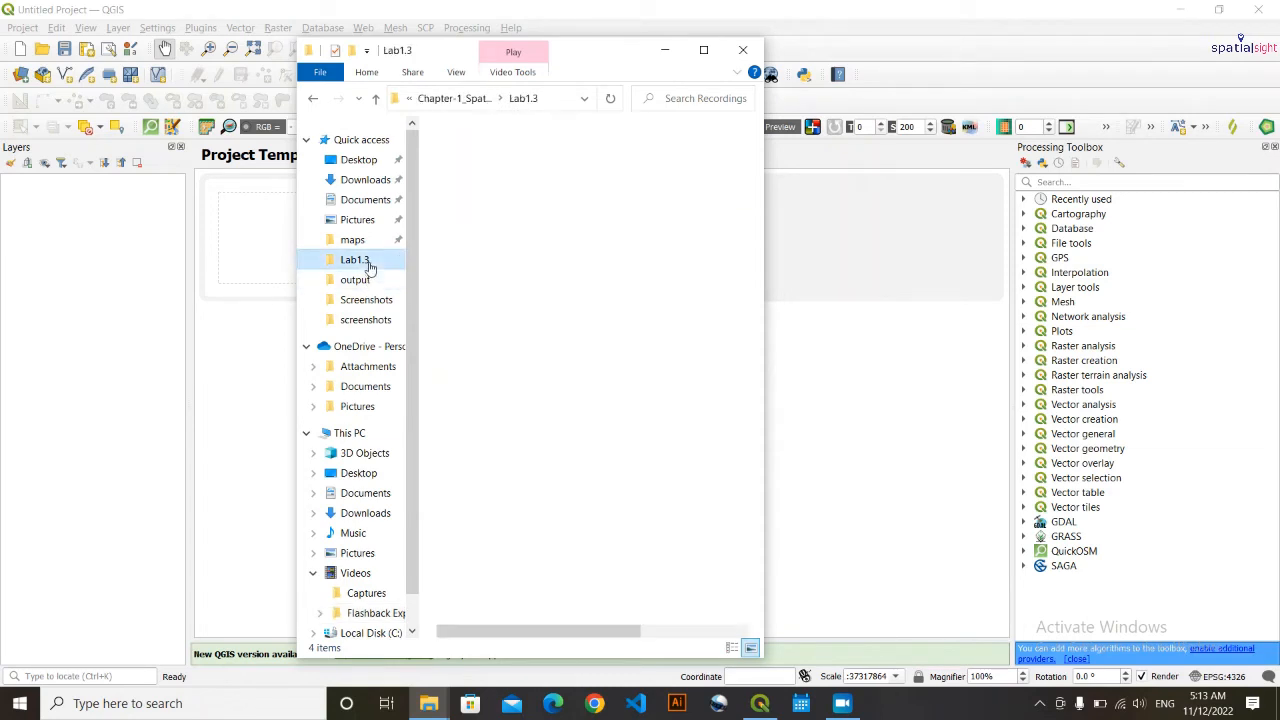
double_click(356, 260)
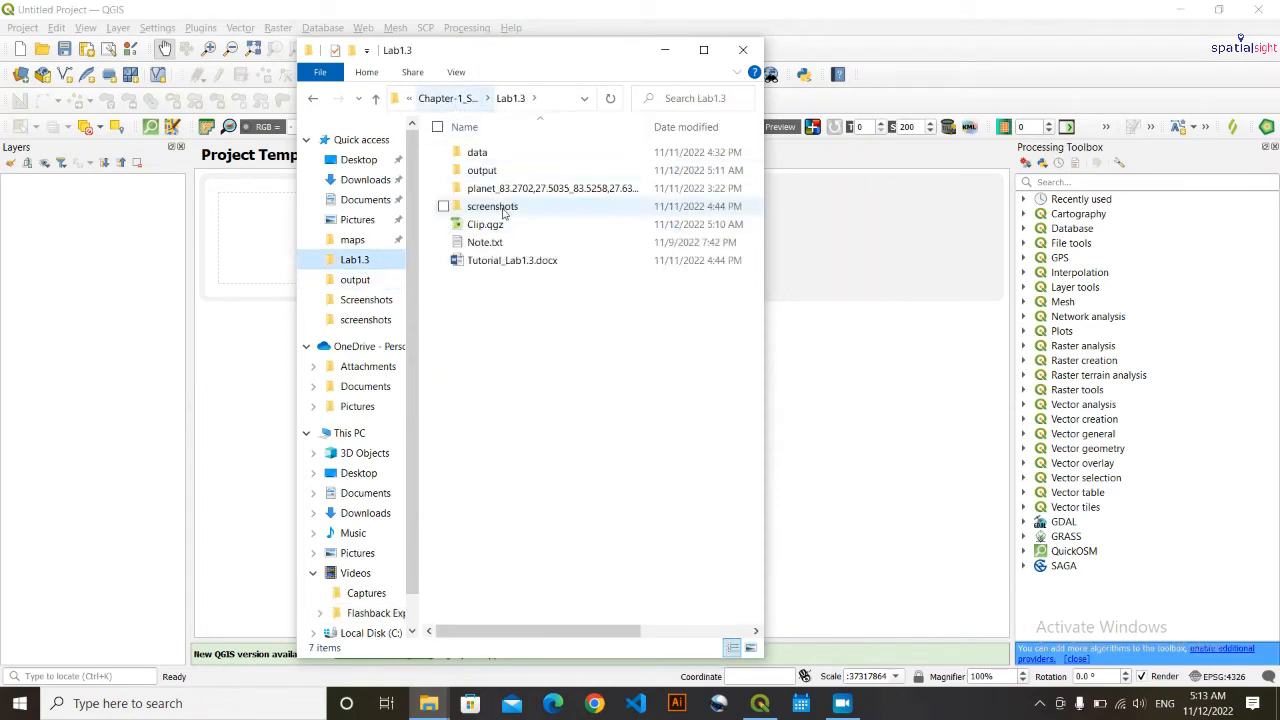
double_click(476, 152)
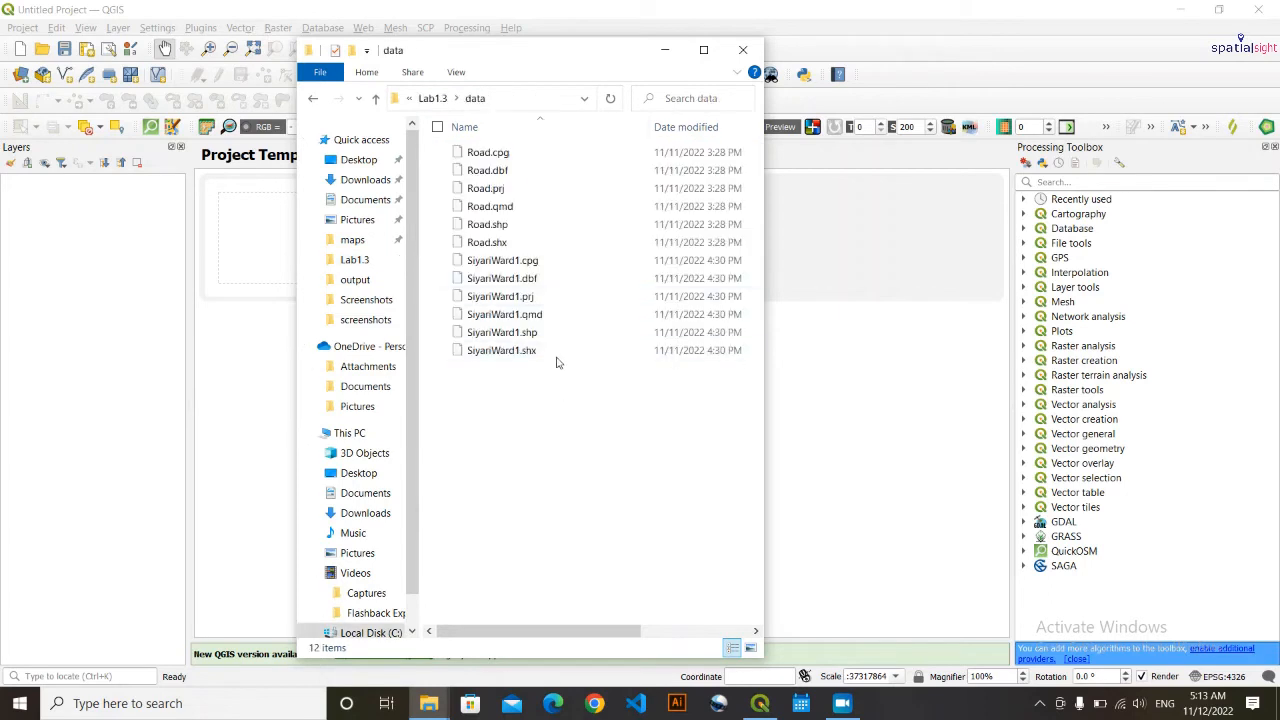
left_click(484, 224)
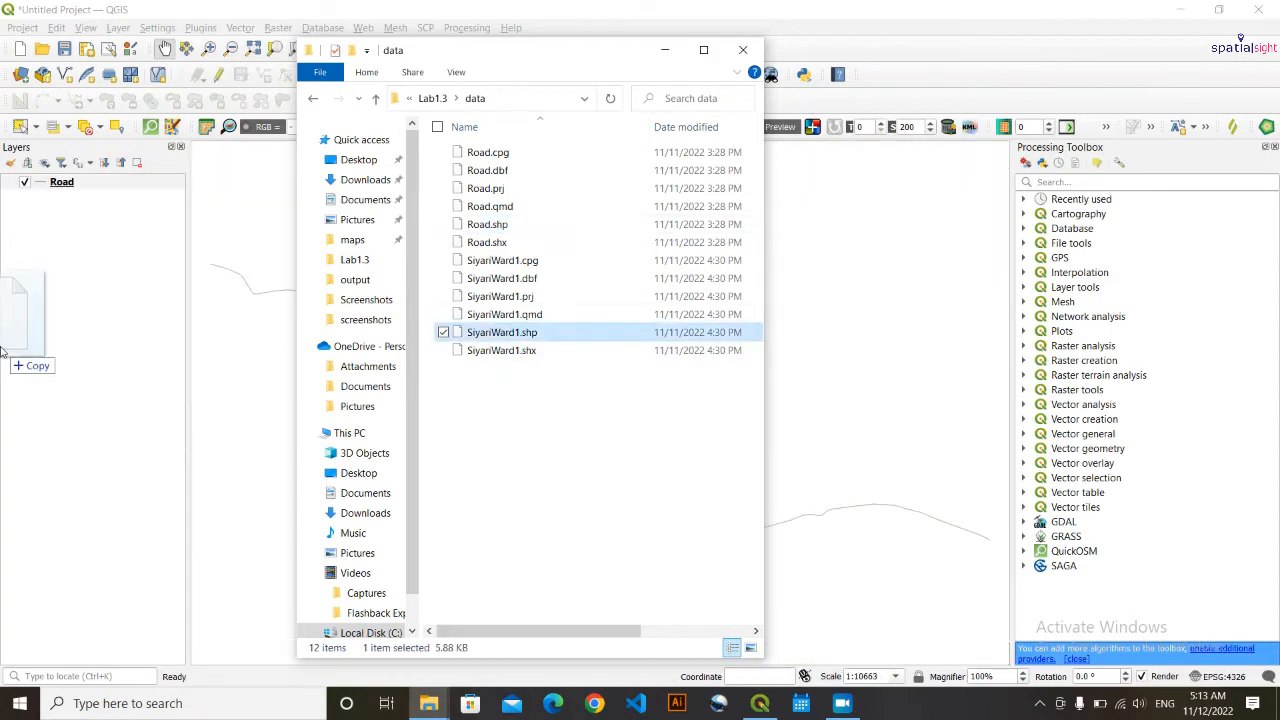
double_click(500, 332)
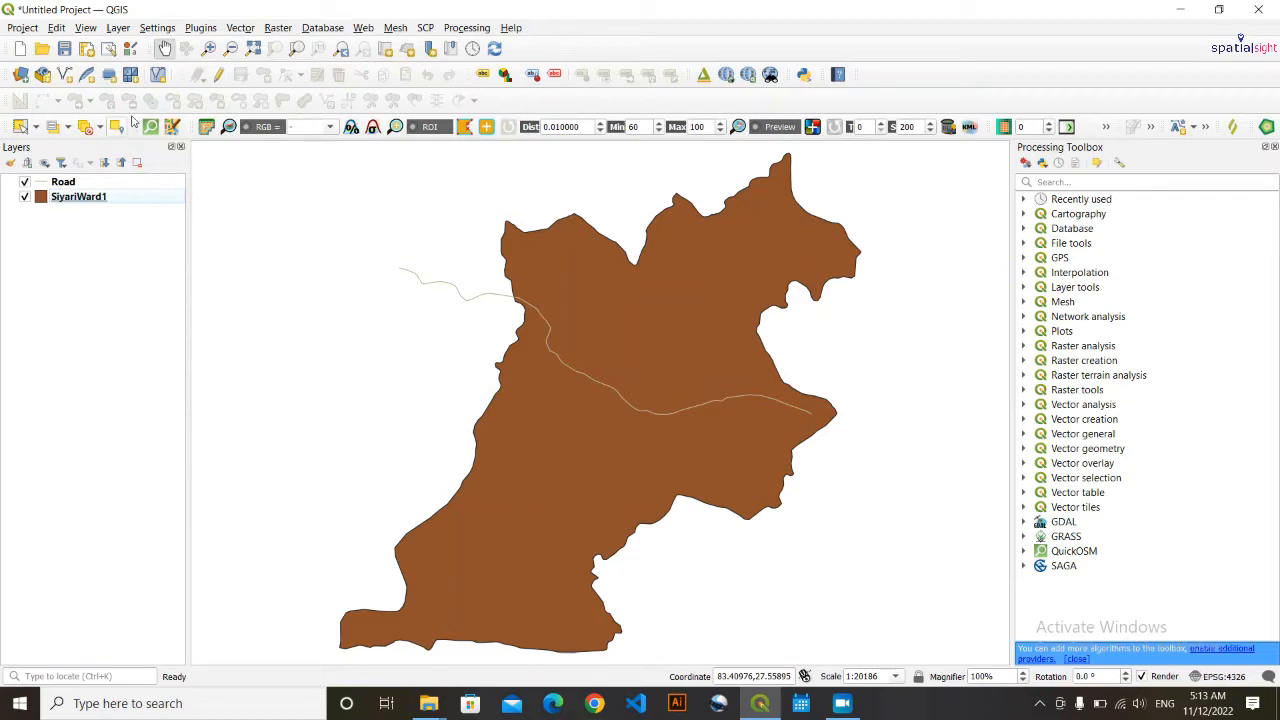
- Start the Clip tool from Vector > Geoprocessing Tools
left_click(238, 28)
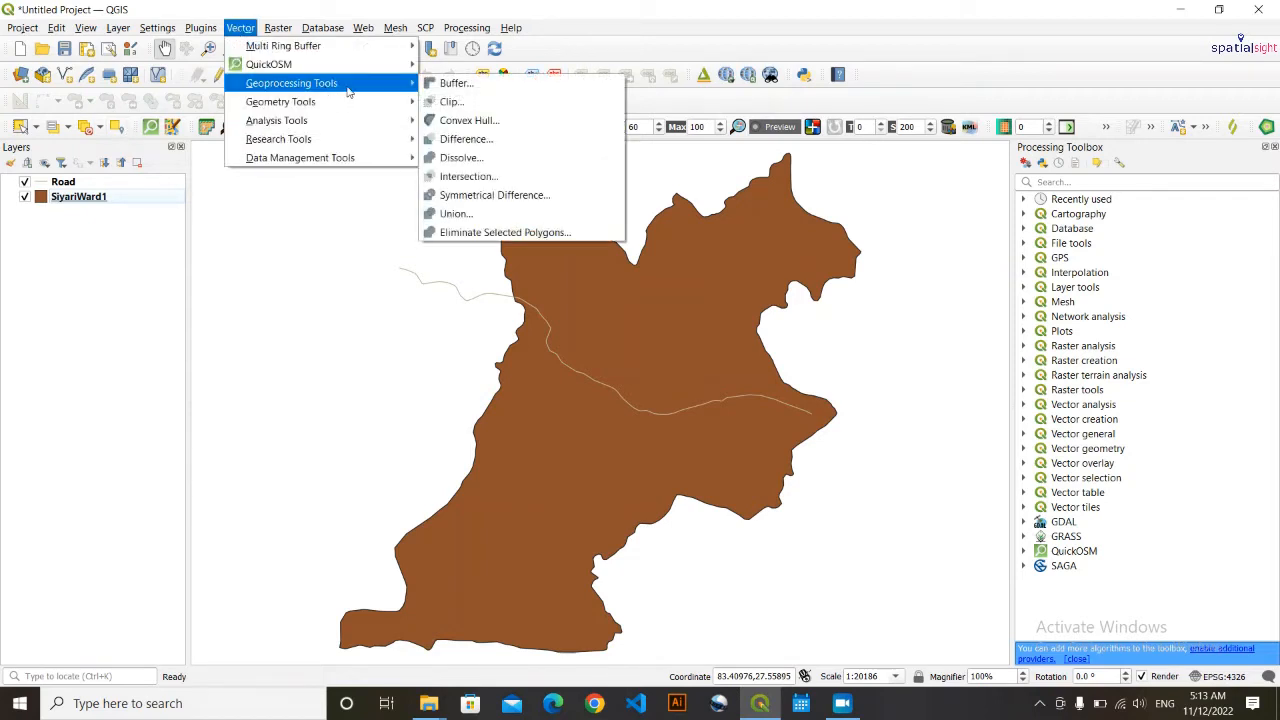
mouse_move(452, 100)
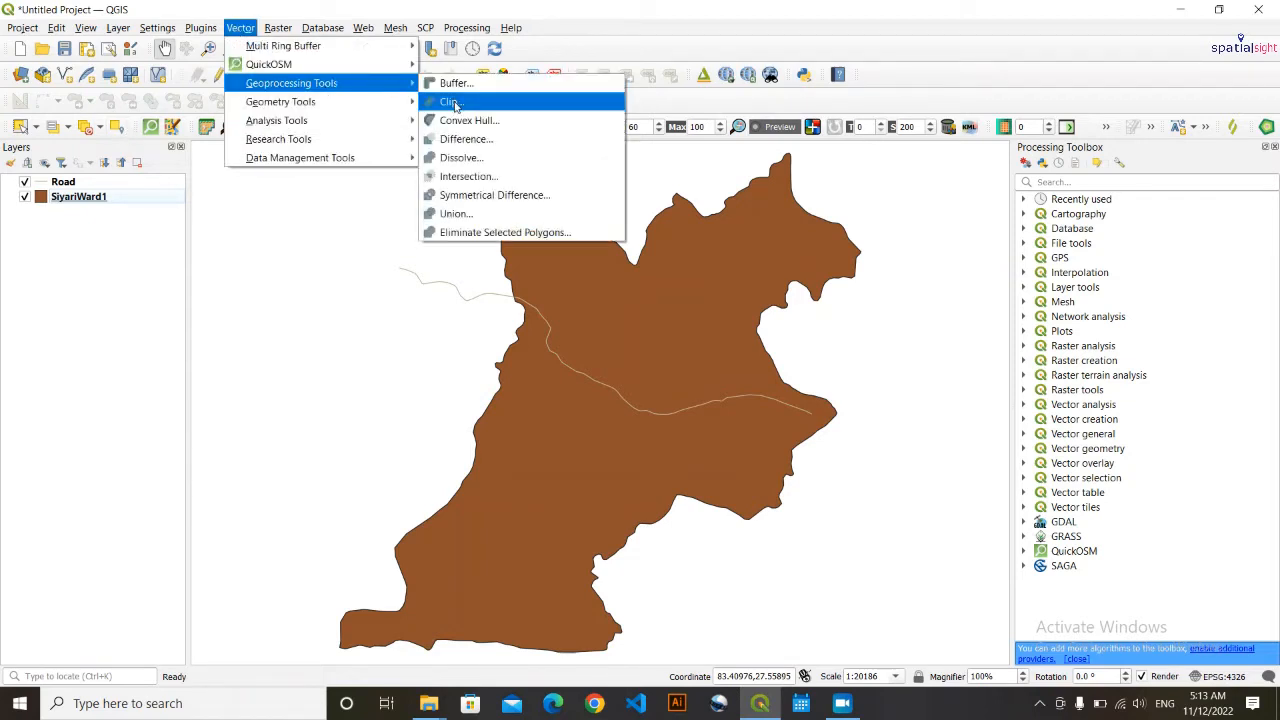
left_click(452, 102)
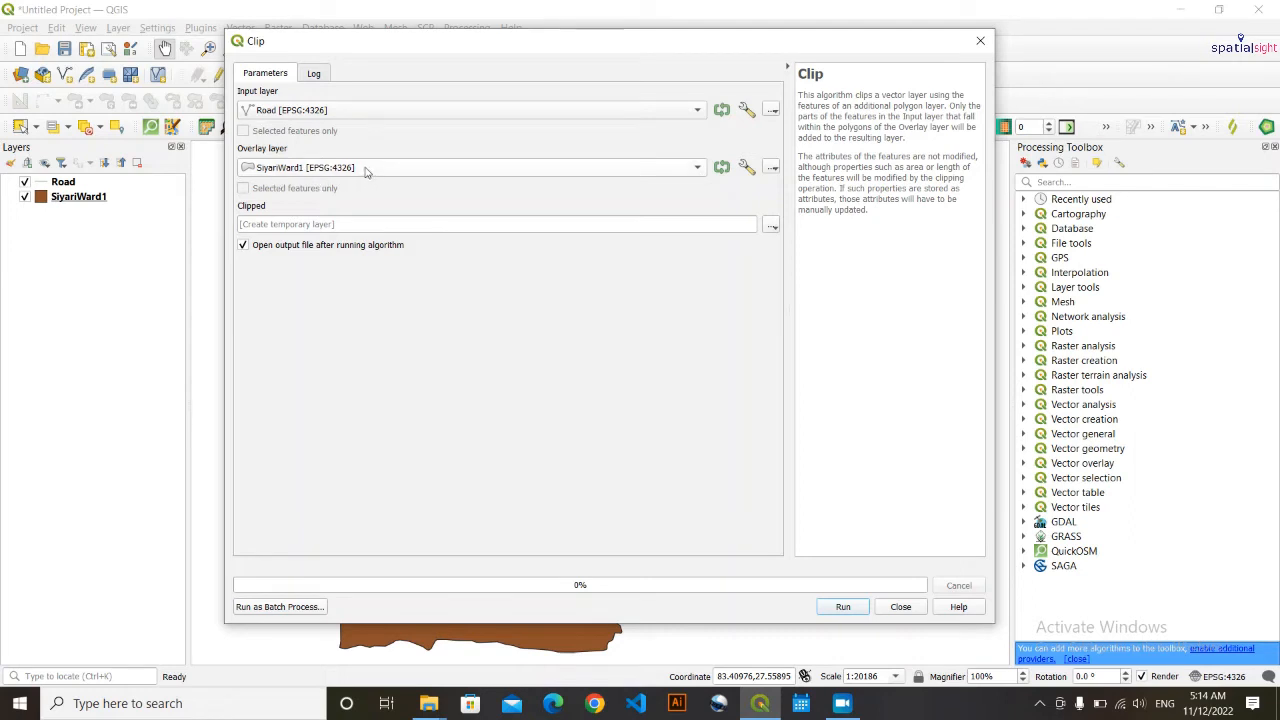
mouse_move(344, 144)
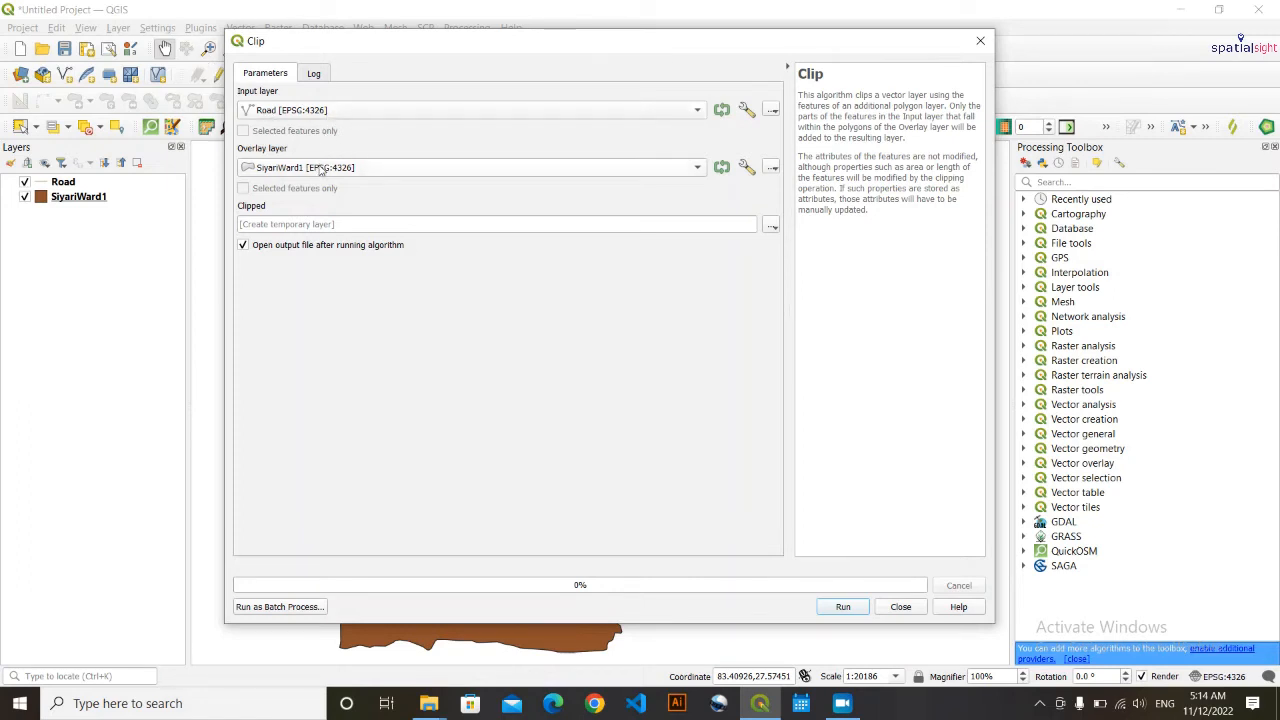
mouse_move(264, 98)
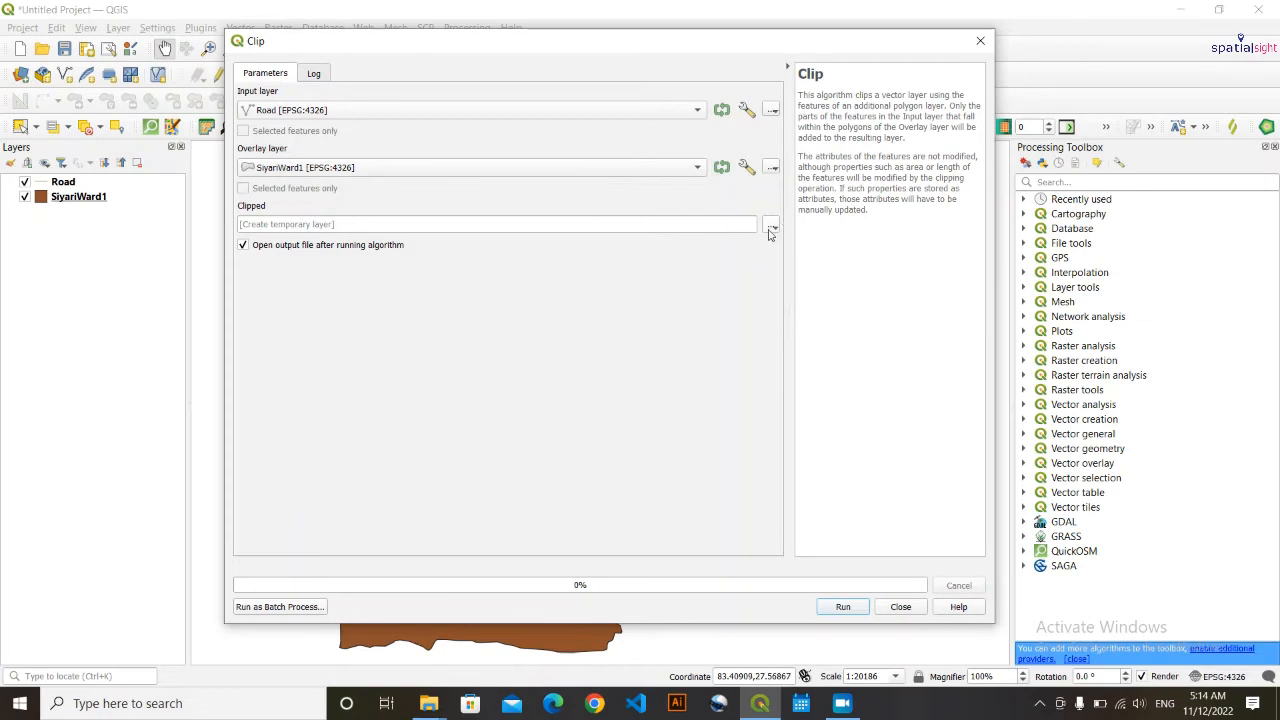
- Choose Save to File for the clipped output, keeping Road as input and SiyariWard1 as overlay
left_click(770, 226)
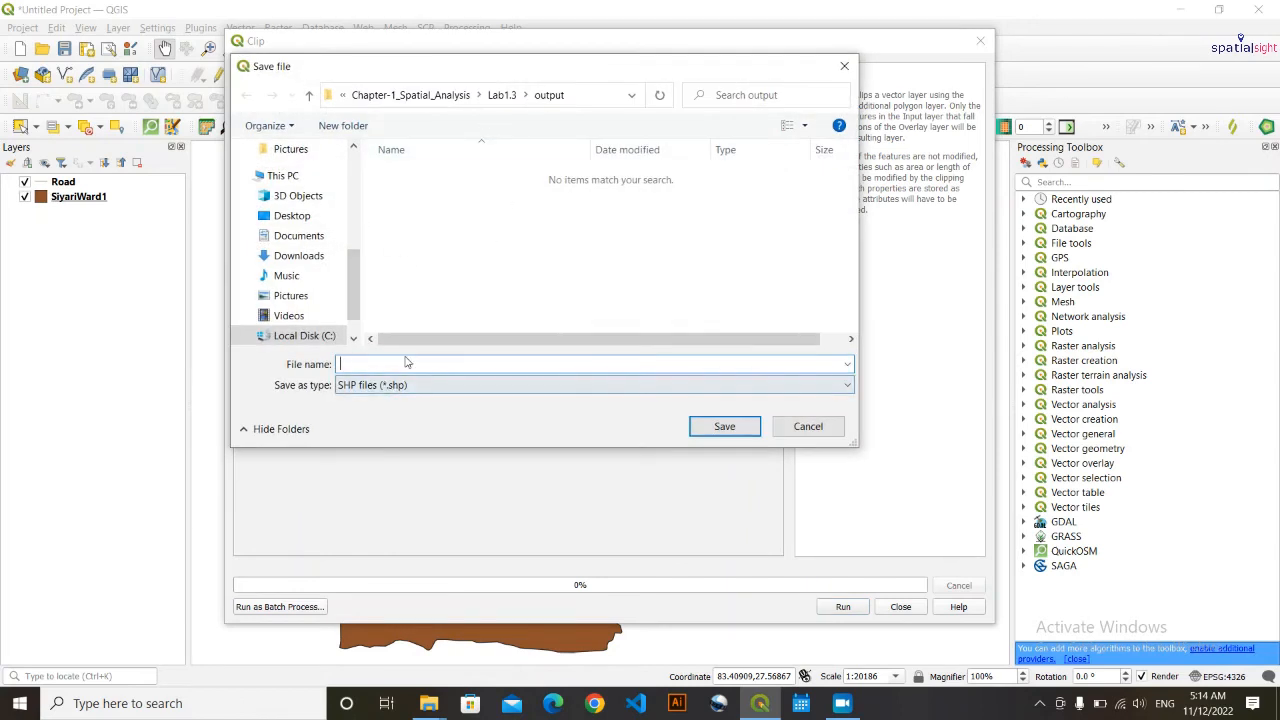
- Save the output as RoadClipped in the Lab1.3 output folder and run the clip
type("RoadClipped")
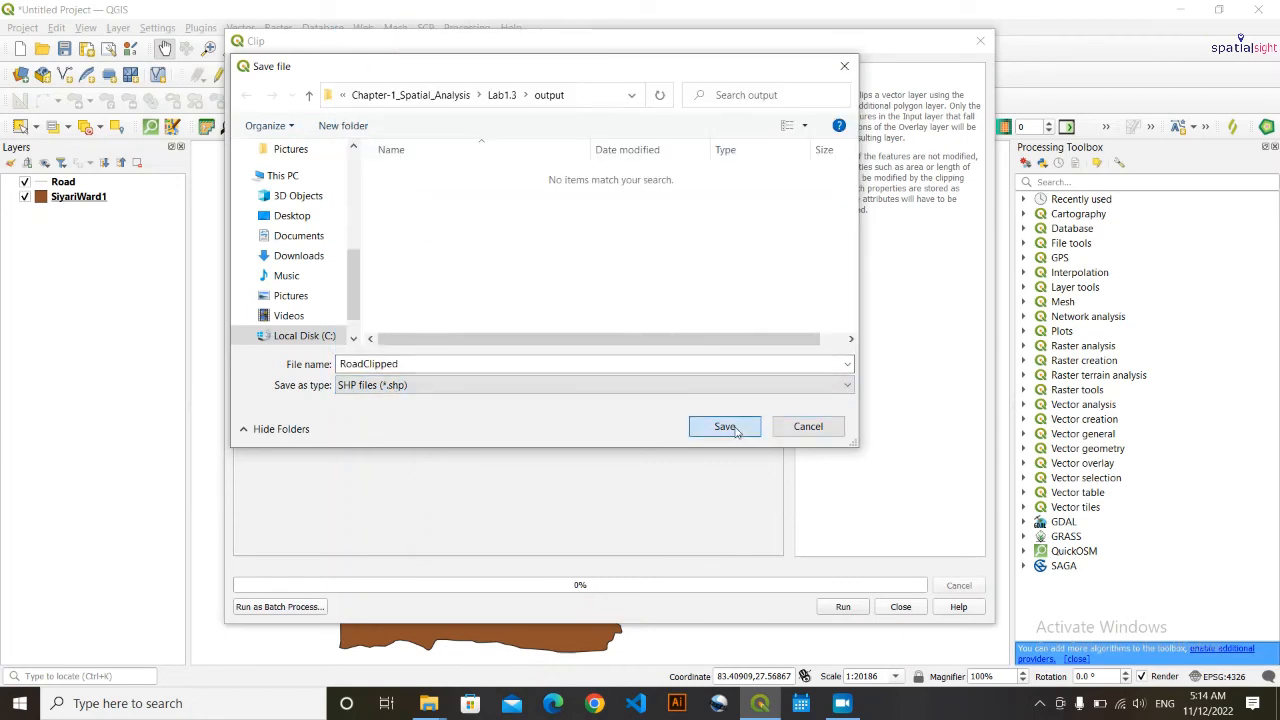
left_click(724, 426)
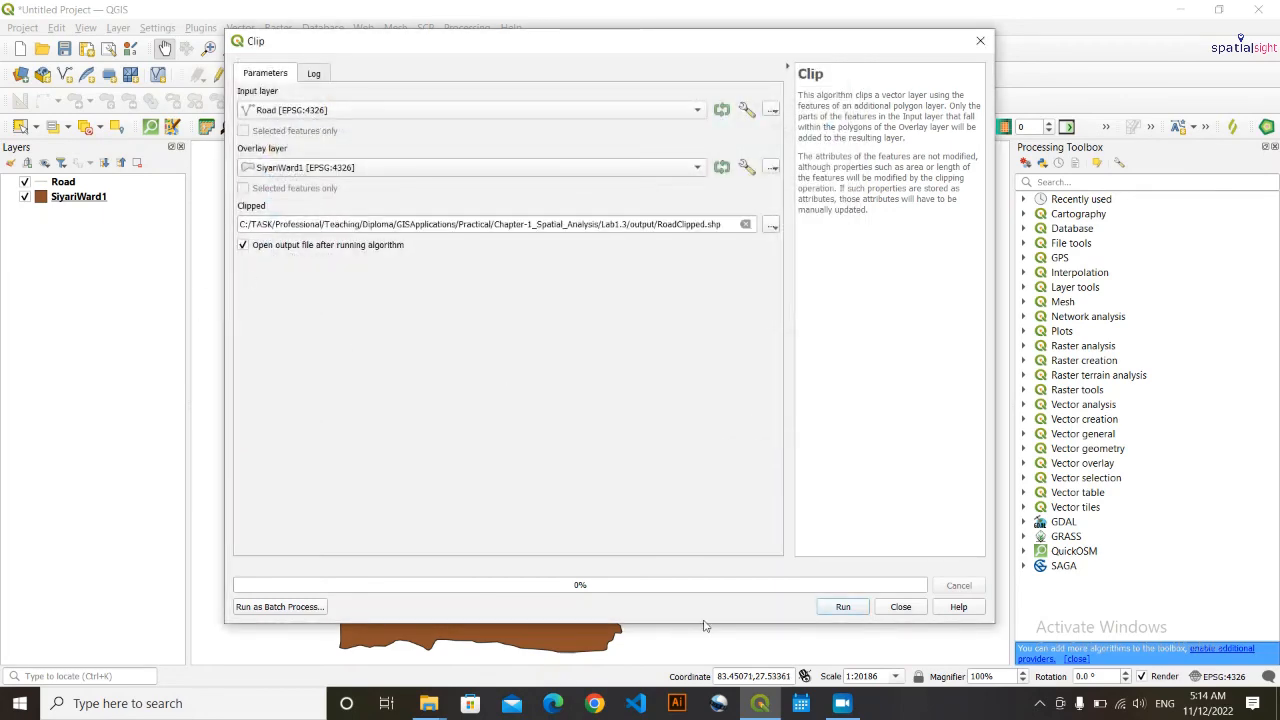
left_click(842, 608)
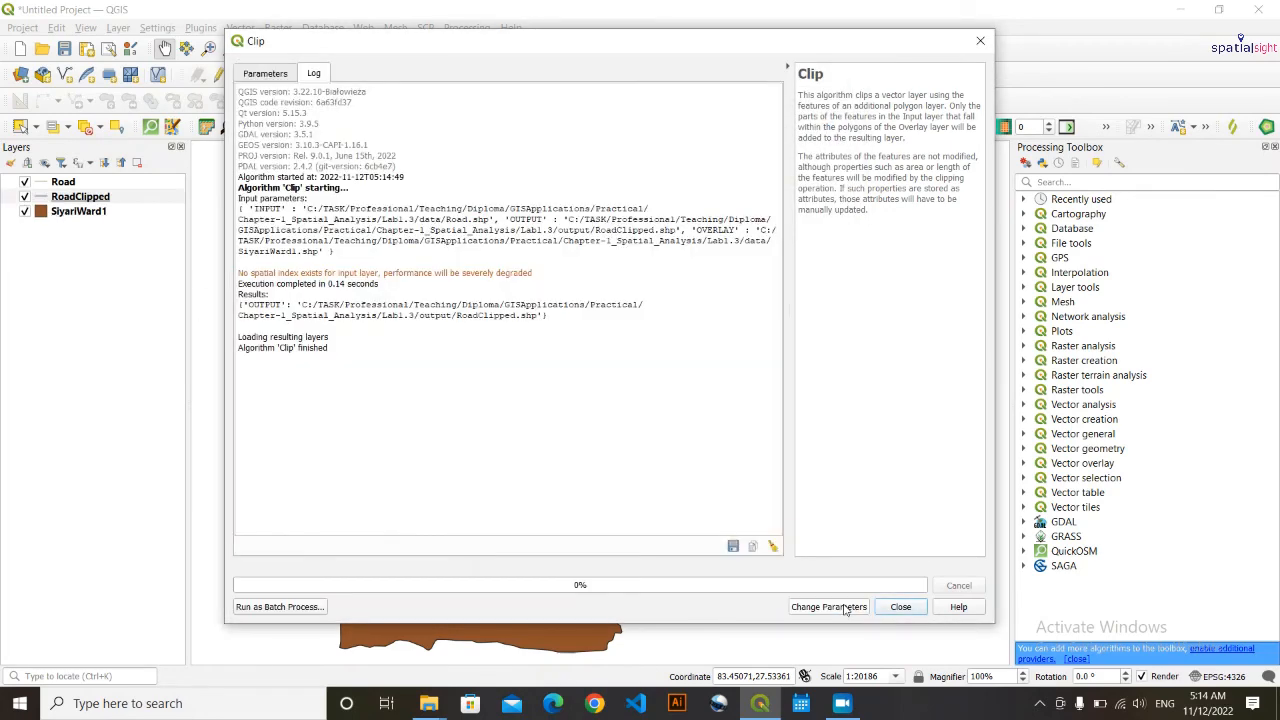
left_click(900, 606)
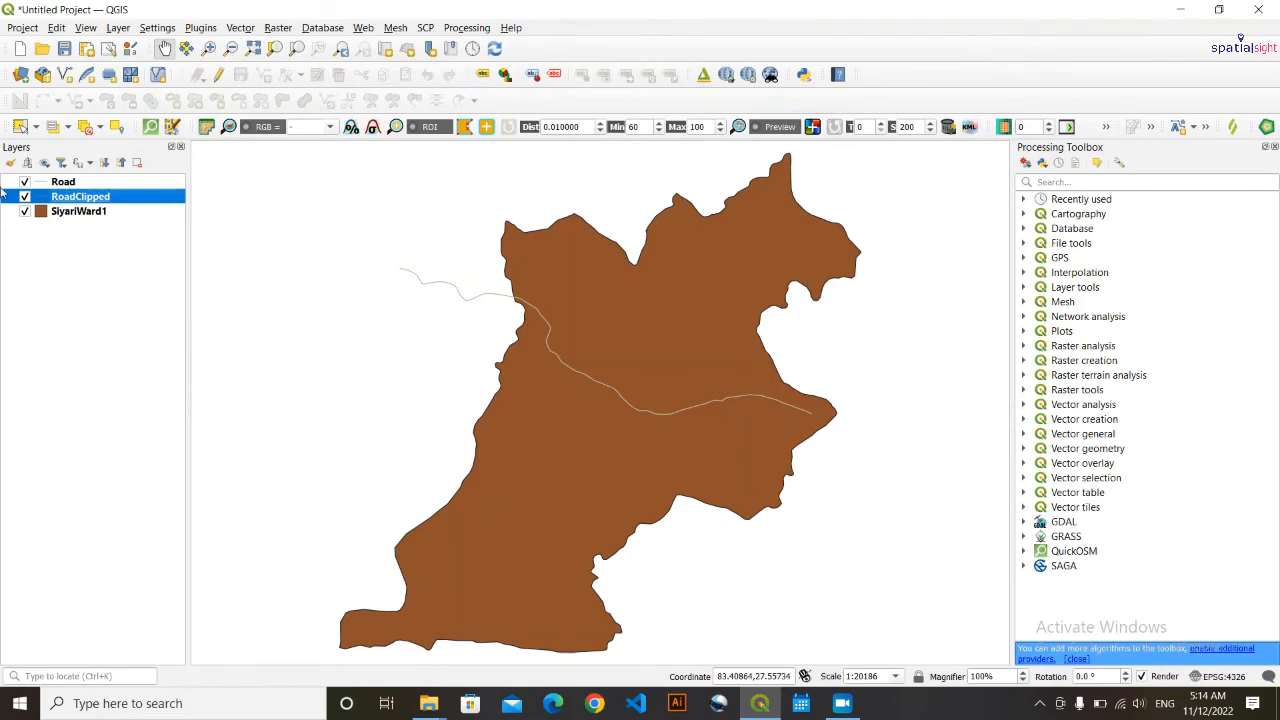
- Hide the original Road layer so only the clipped roads show over SiyariWard1
left_click(24, 180)
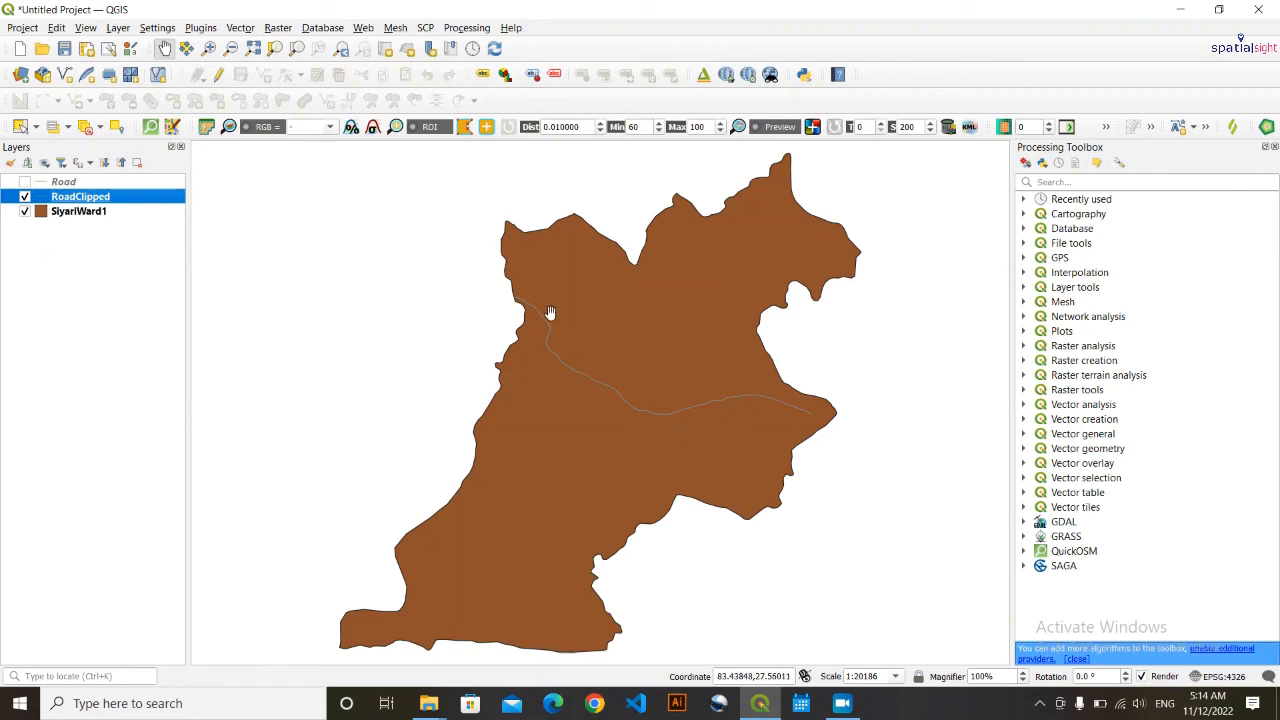
mouse_move(584, 378)
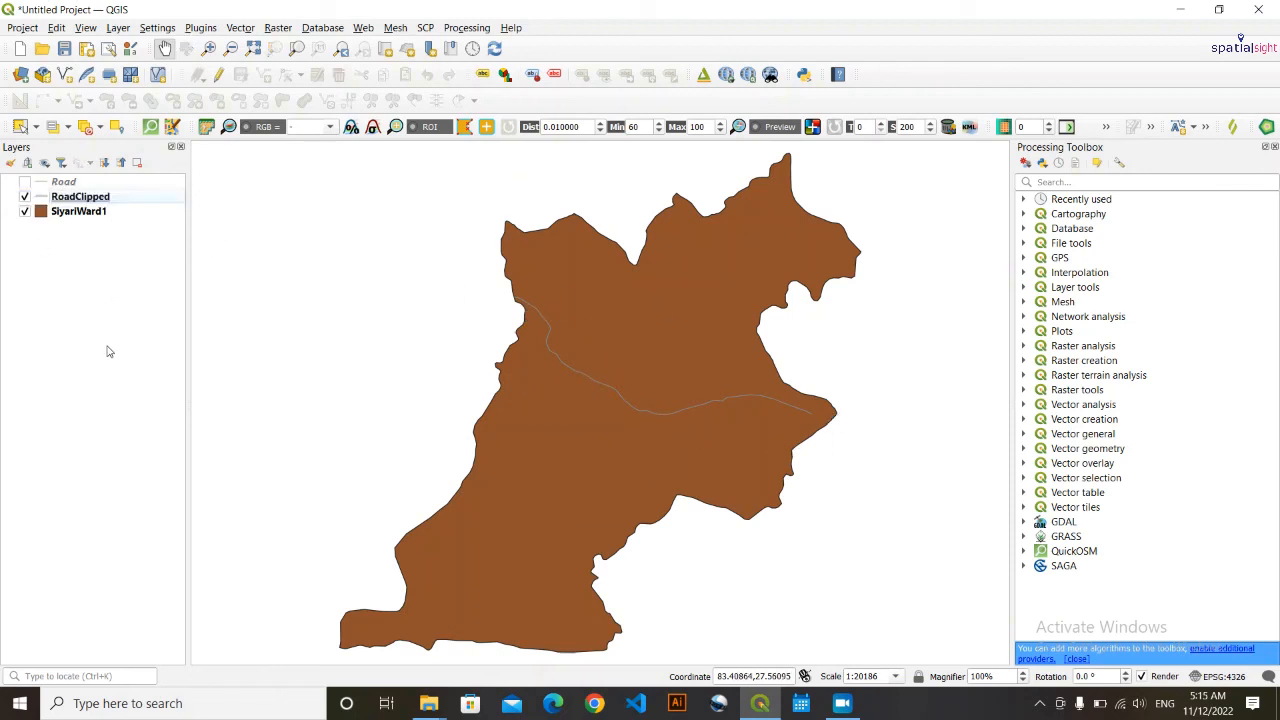
mouse_move(174, 120)
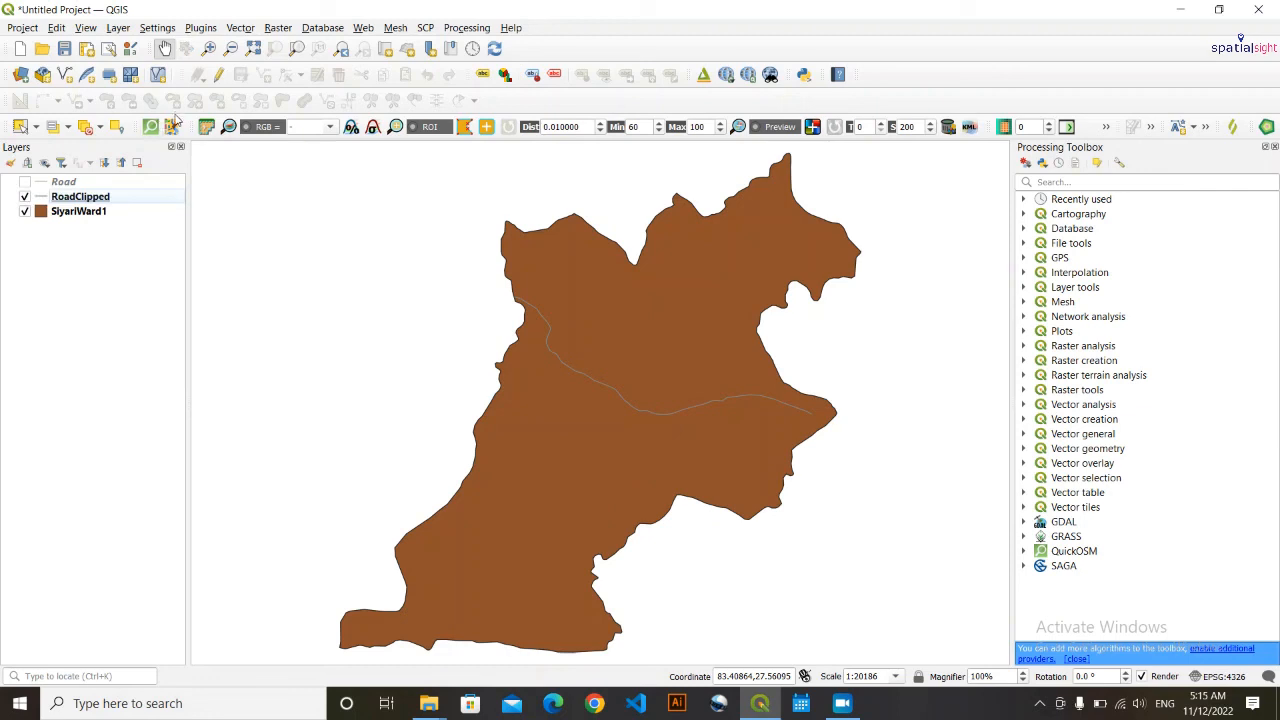